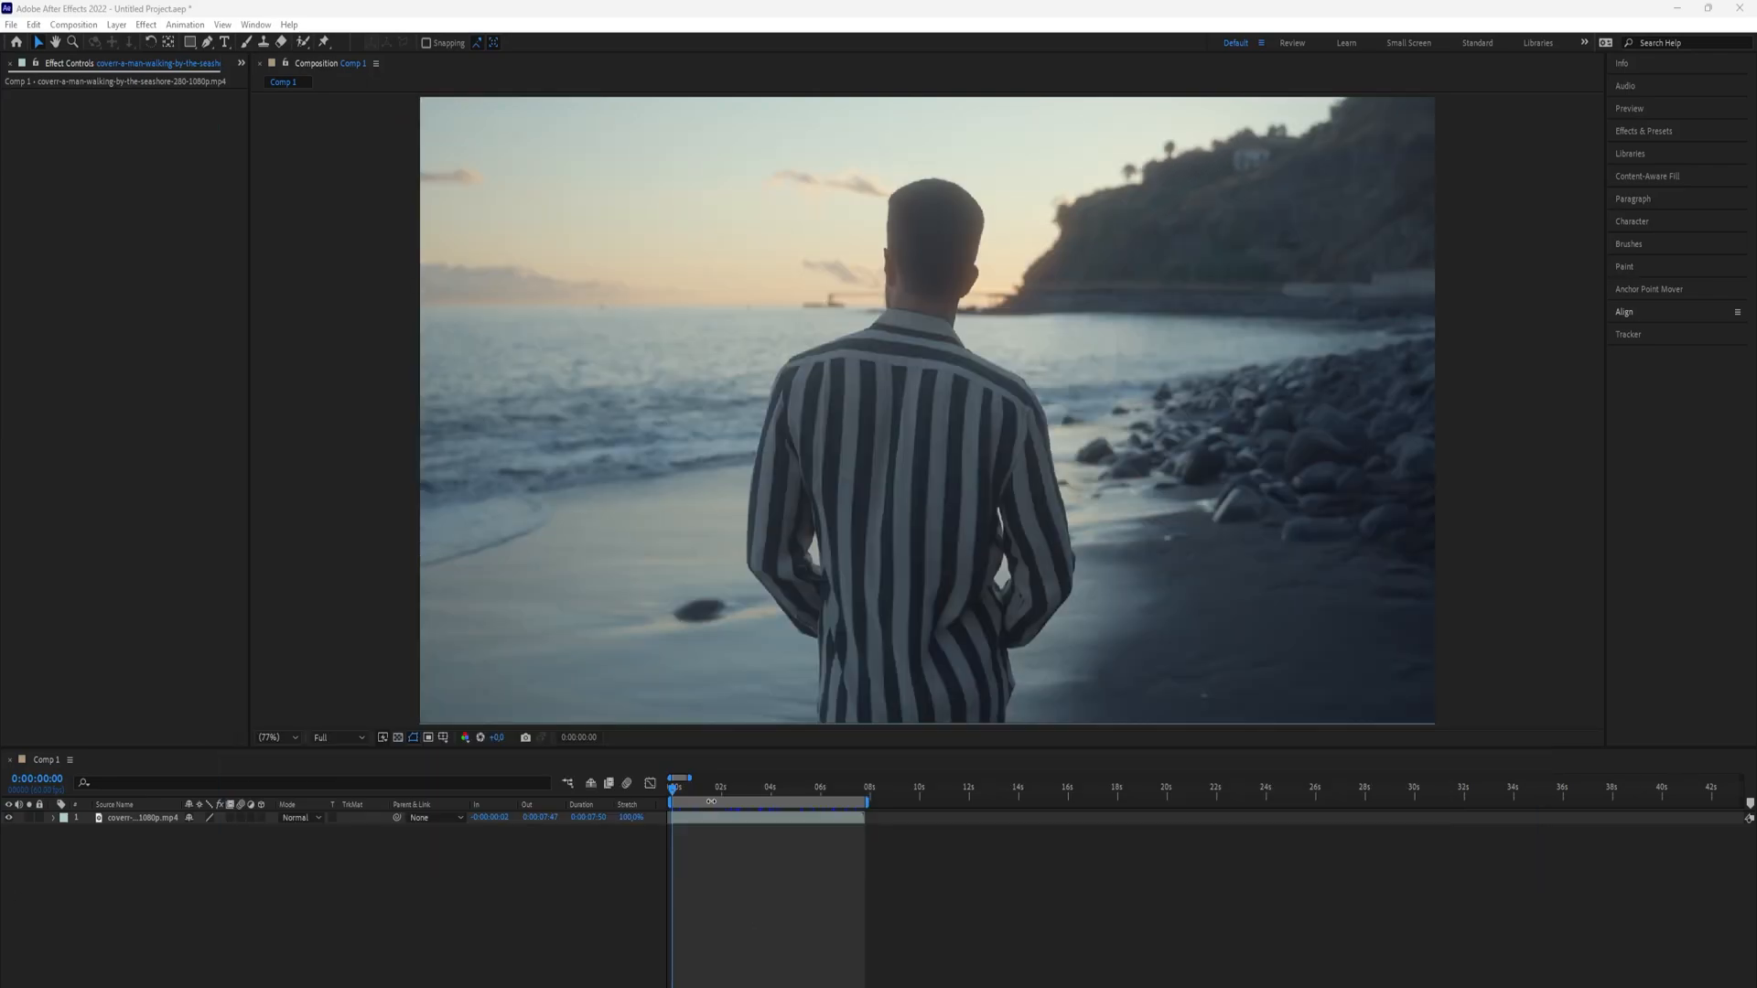
- With Amount keyed to 0 near six seconds, begin editing the Size value there
left_click_drag(681, 781, 692, 797)
type("turbulent displace")
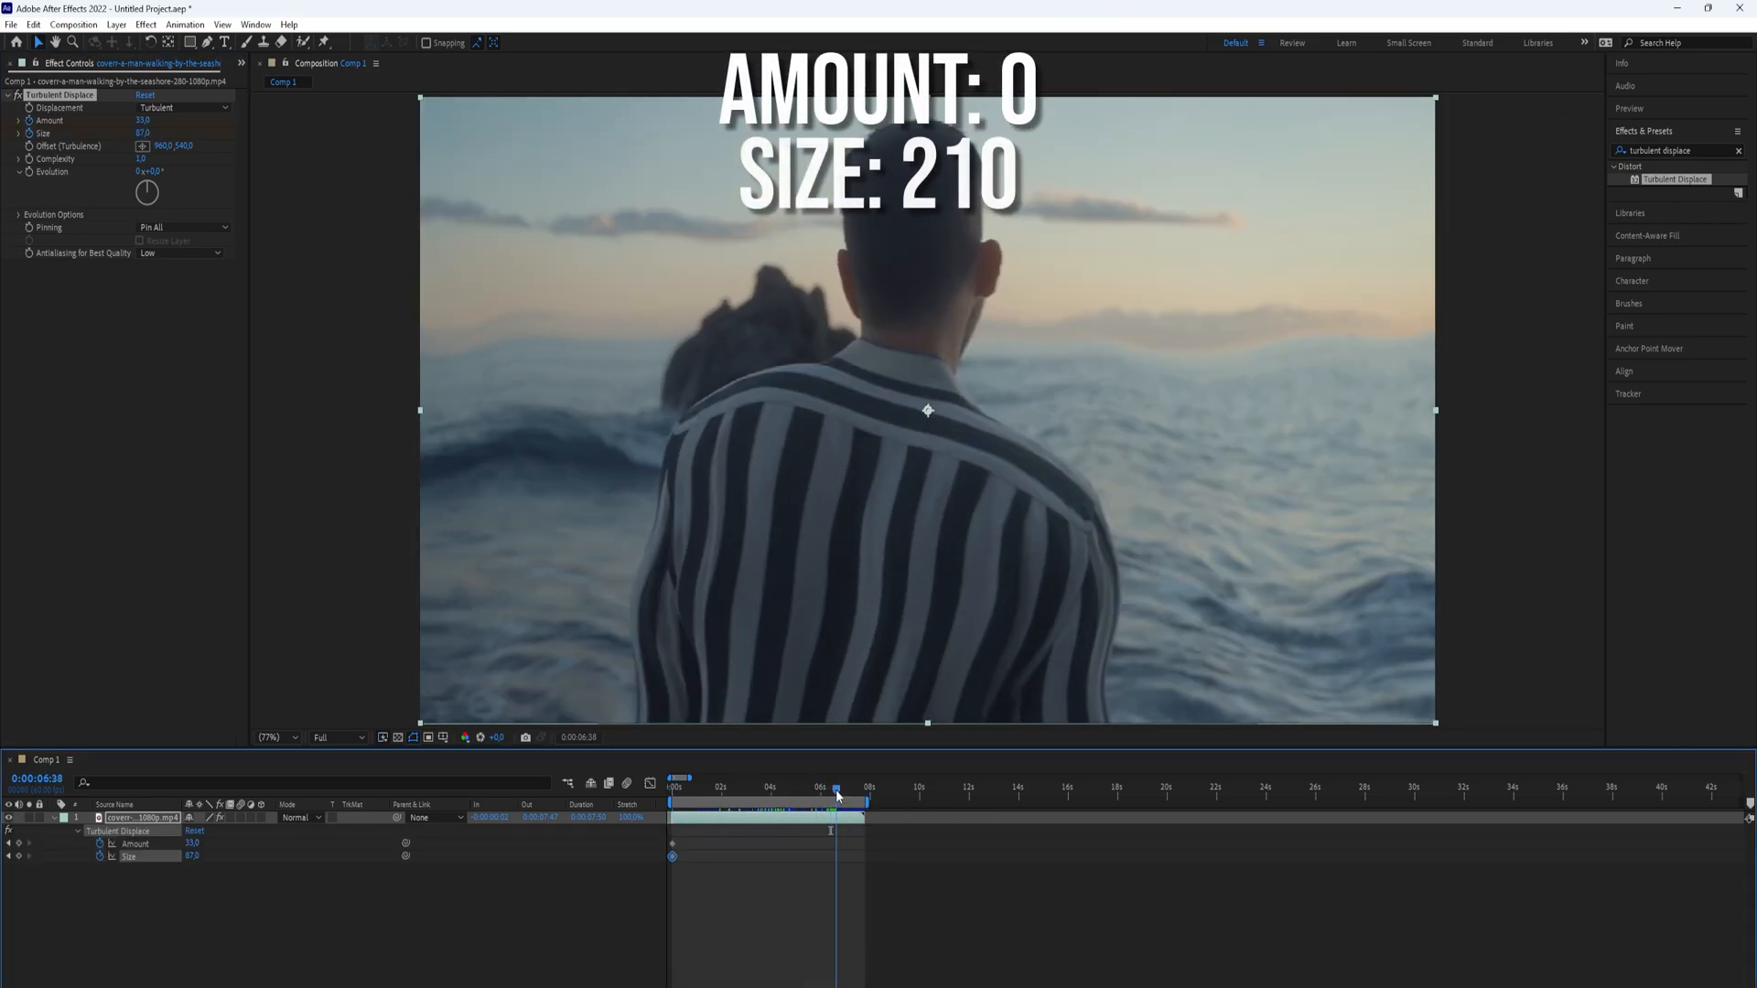
double_click(143, 134)
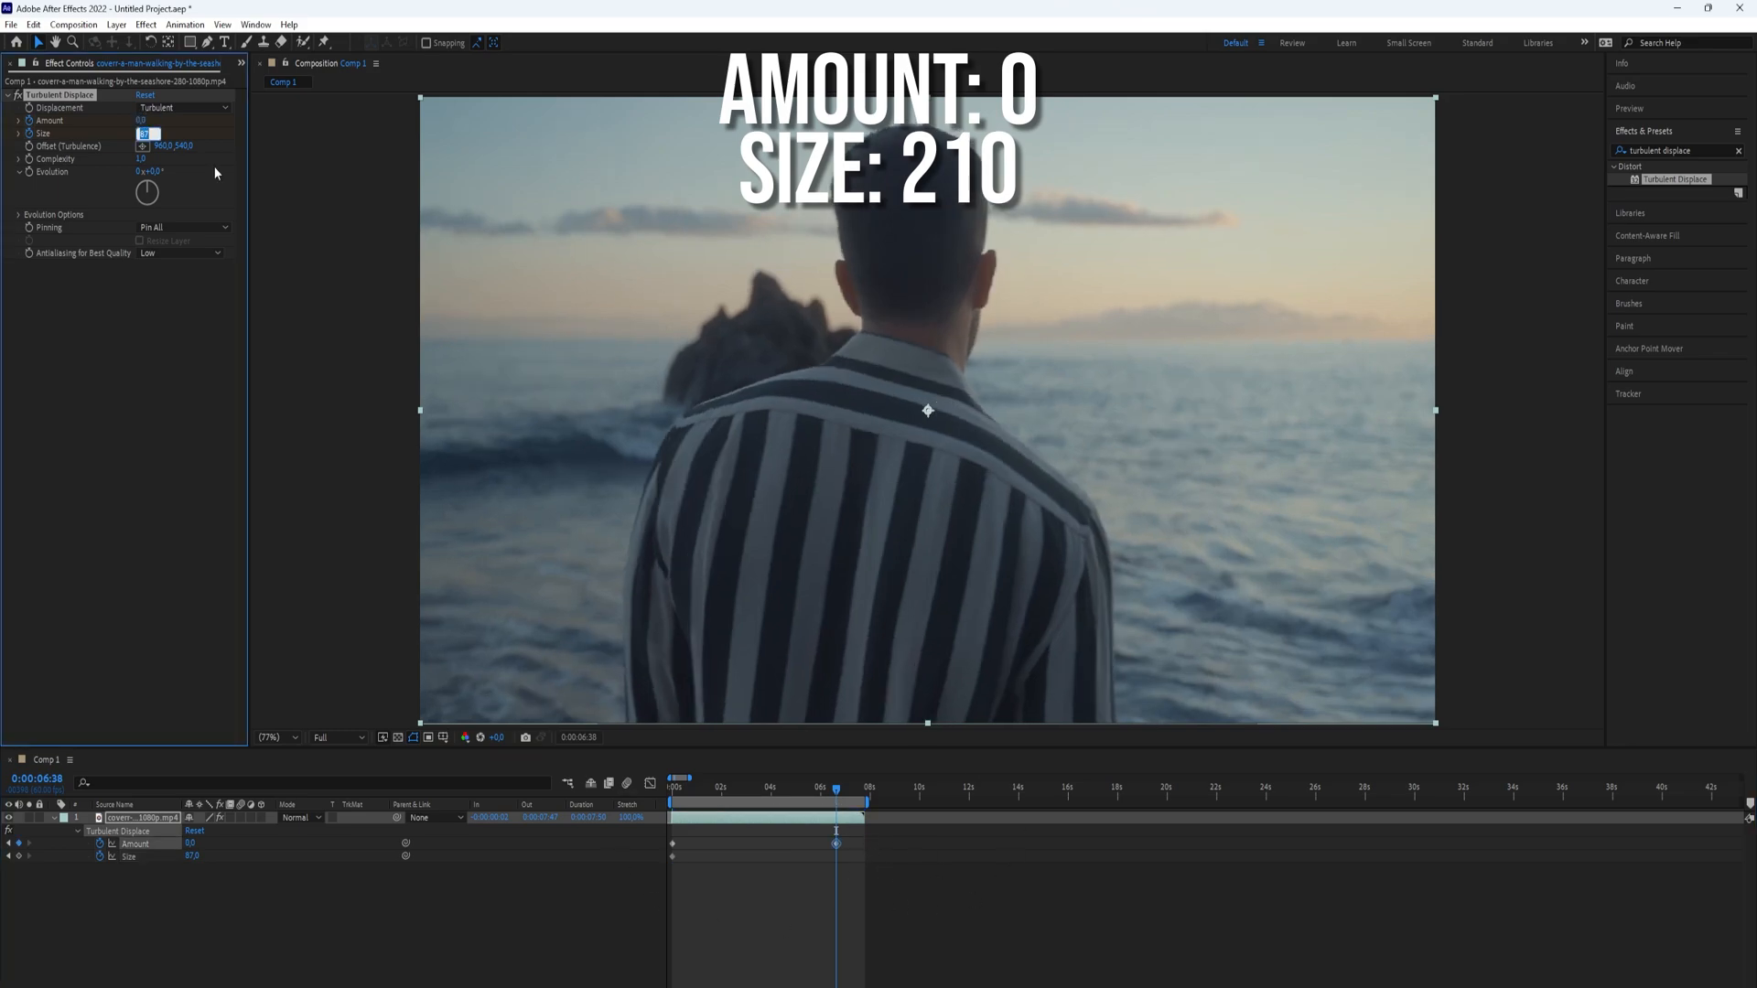